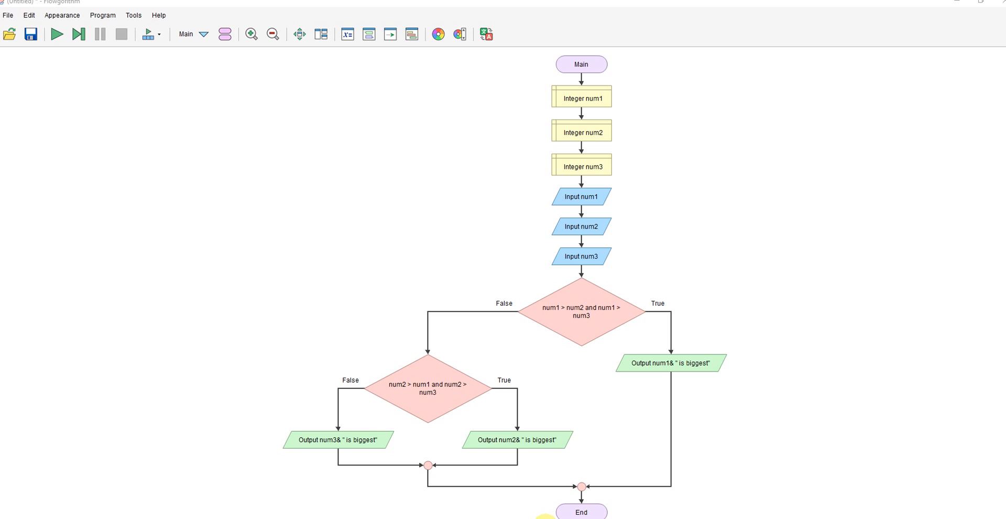
pyautogui.moveTo(630, 82)
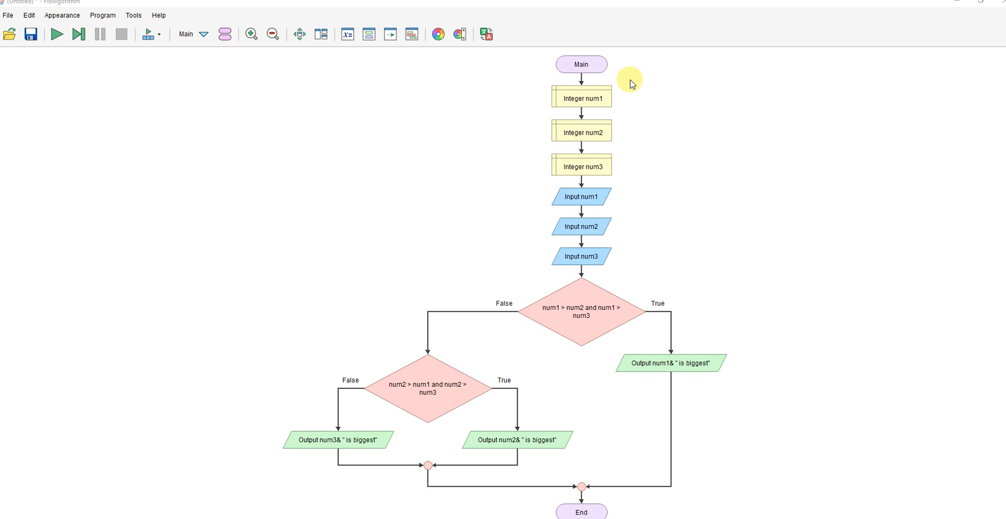
pyautogui.moveTo(528, 233)
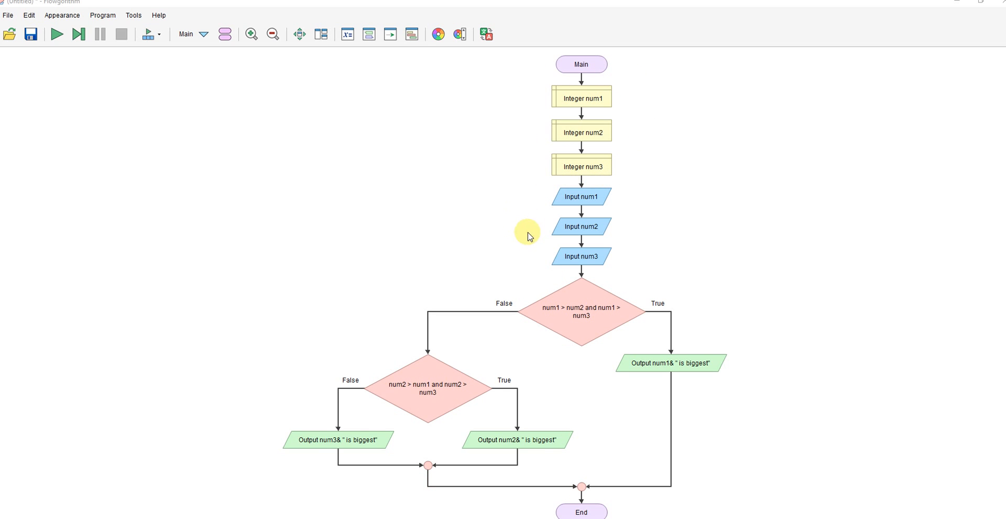
pyautogui.moveTo(603, 281)
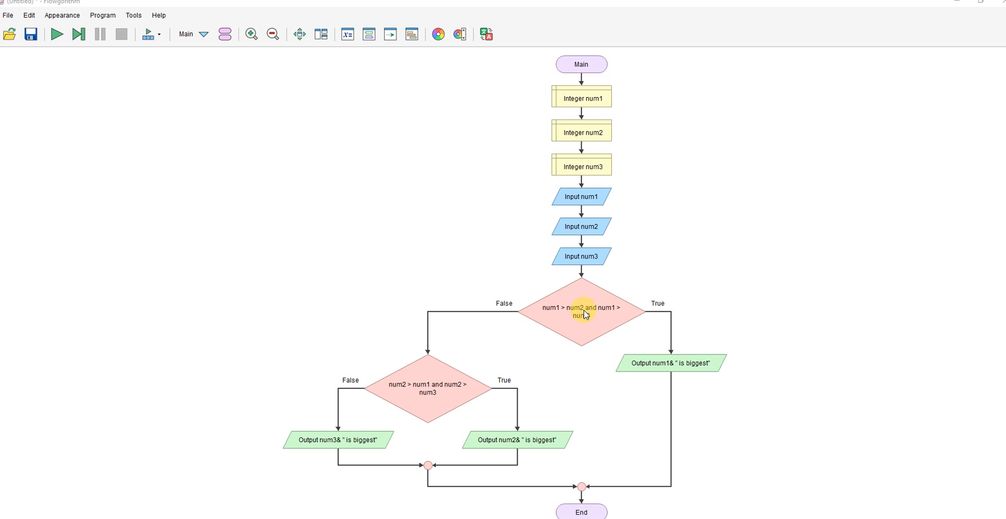
pyautogui.moveTo(439, 378)
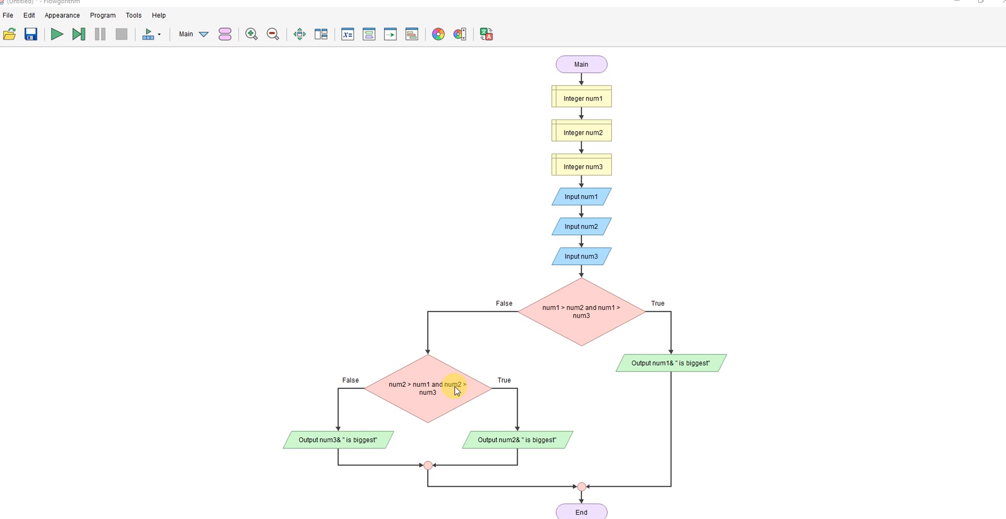
pyautogui.moveTo(500, 405)
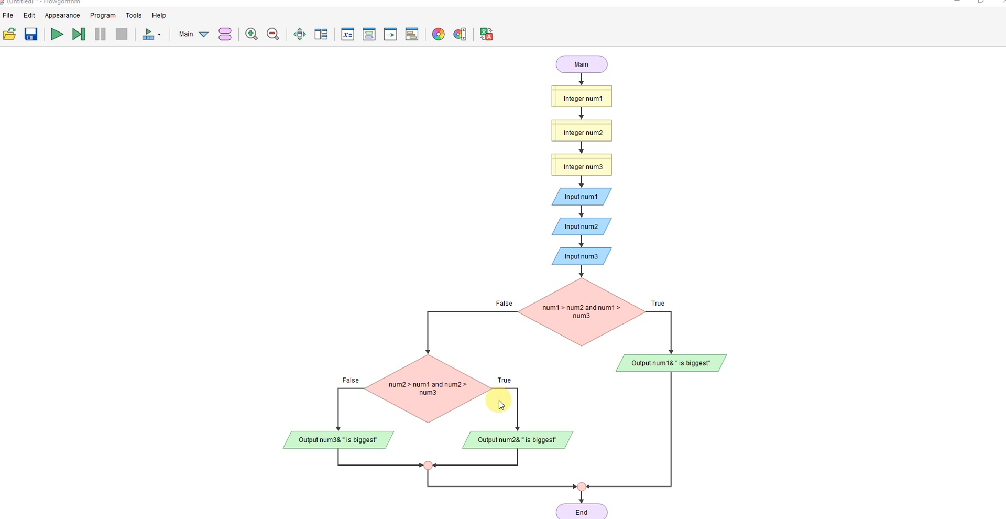
pyautogui.moveTo(484, 395)
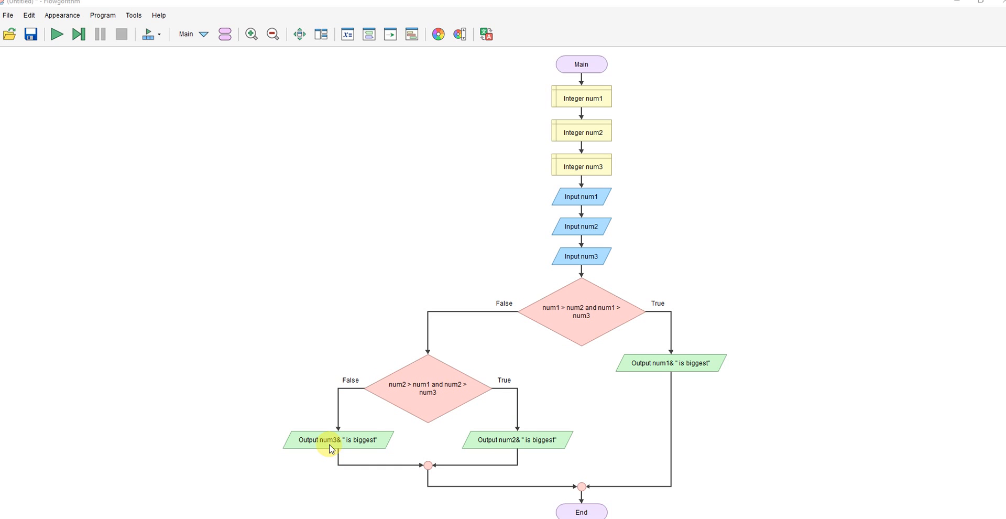
pyautogui.moveTo(541, 284)
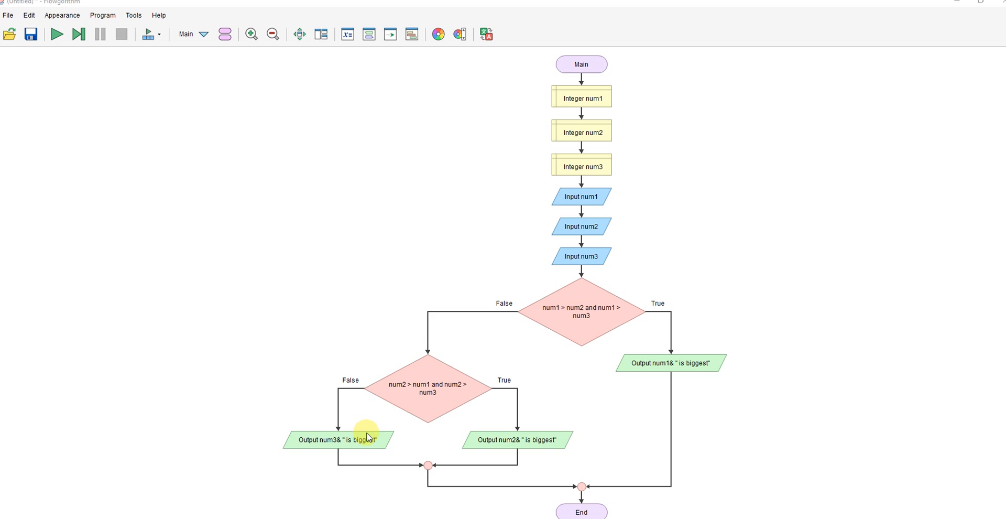
pyautogui.moveTo(338, 444)
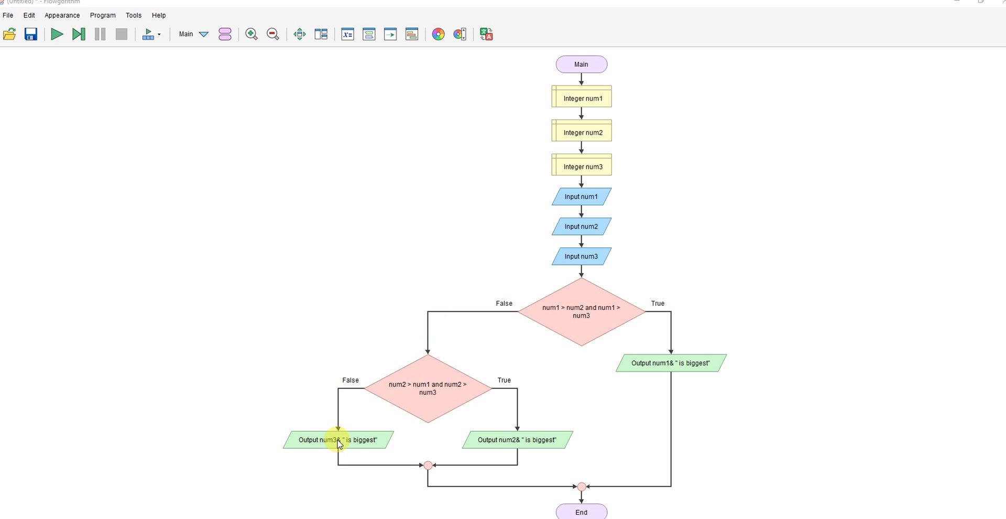
pyautogui.moveTo(531, 378)
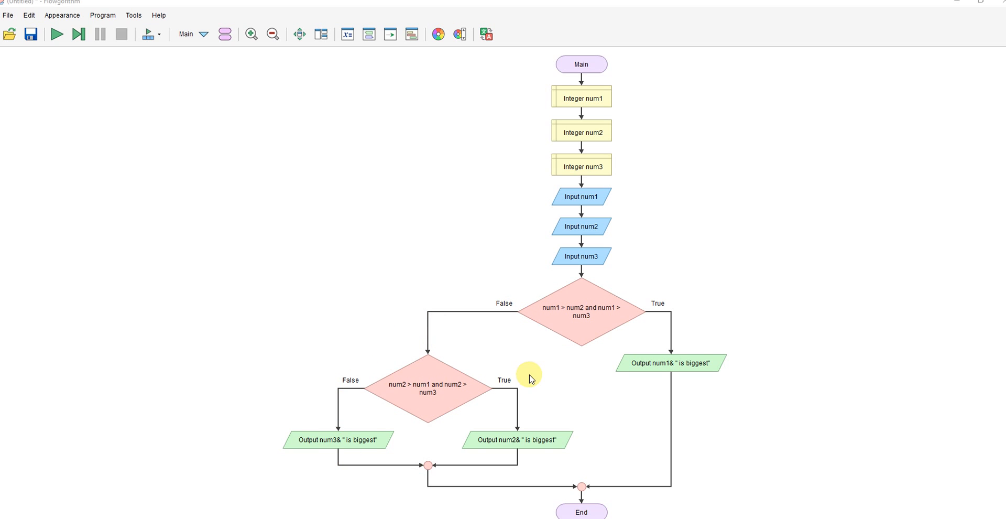
pyautogui.moveTo(170, 79)
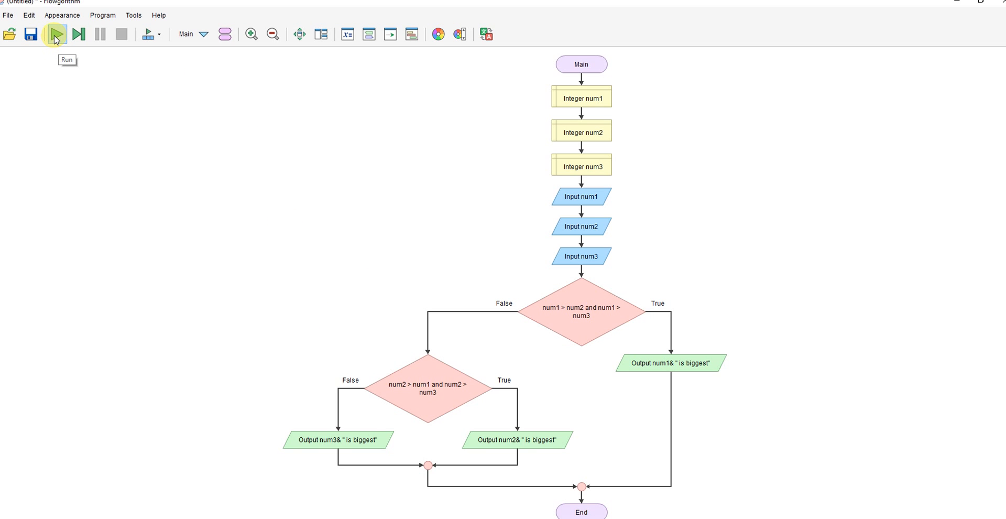
# - Run the flowchart with inputs 1, 2 and 3 so the console reports 3 is biggest
pyautogui.click(56, 34)
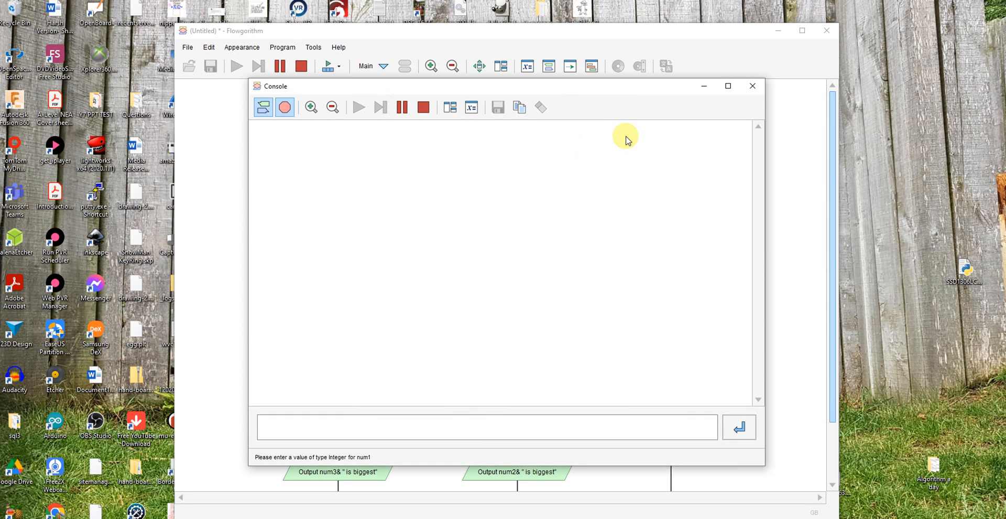
pyautogui.moveTo(802, 30)
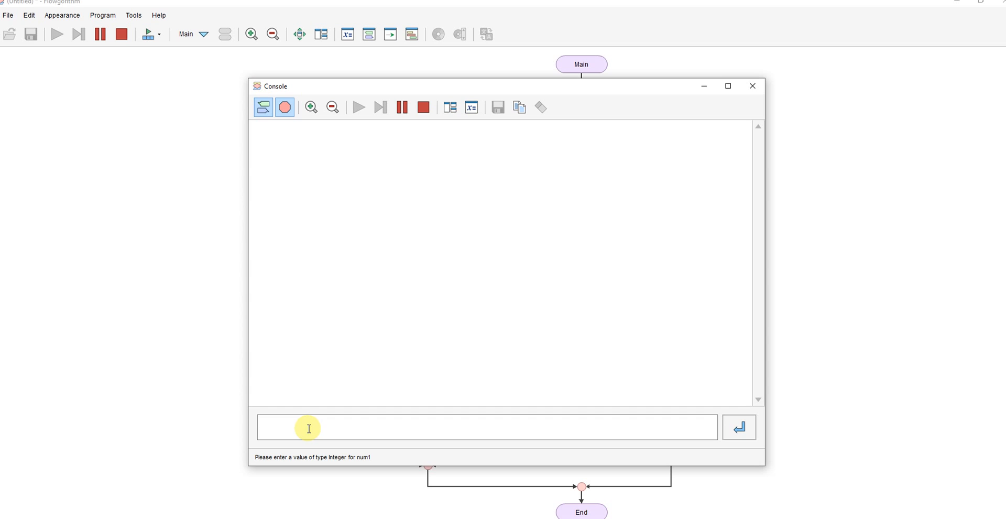
pyautogui.write('2')
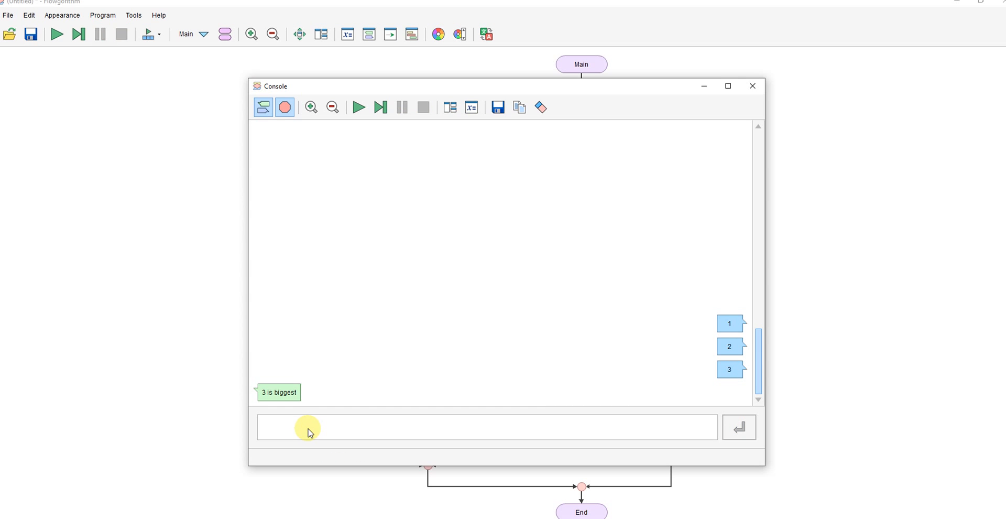
# - Rerun with 3, 3 and 3, confirm '3 is biggest', then close the console
pyautogui.click(358, 107)
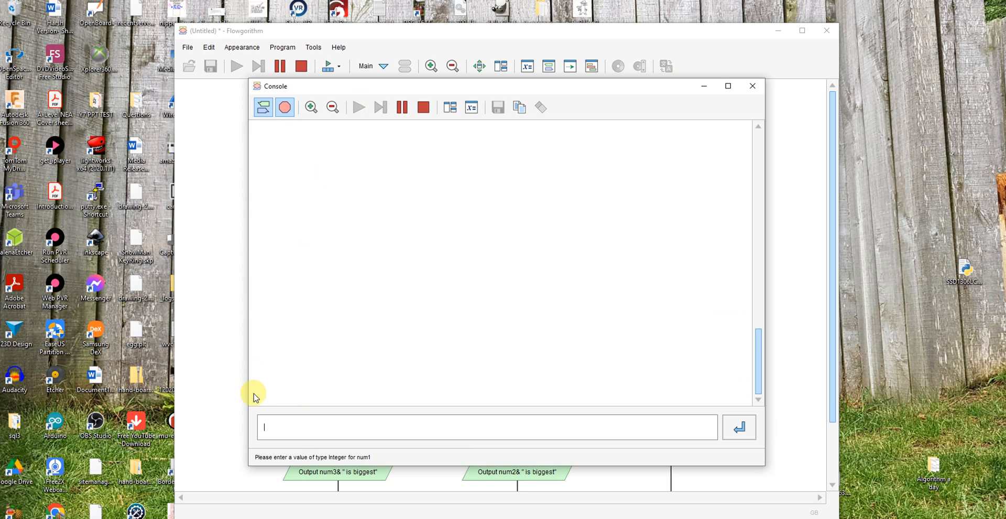
pyautogui.write('3')
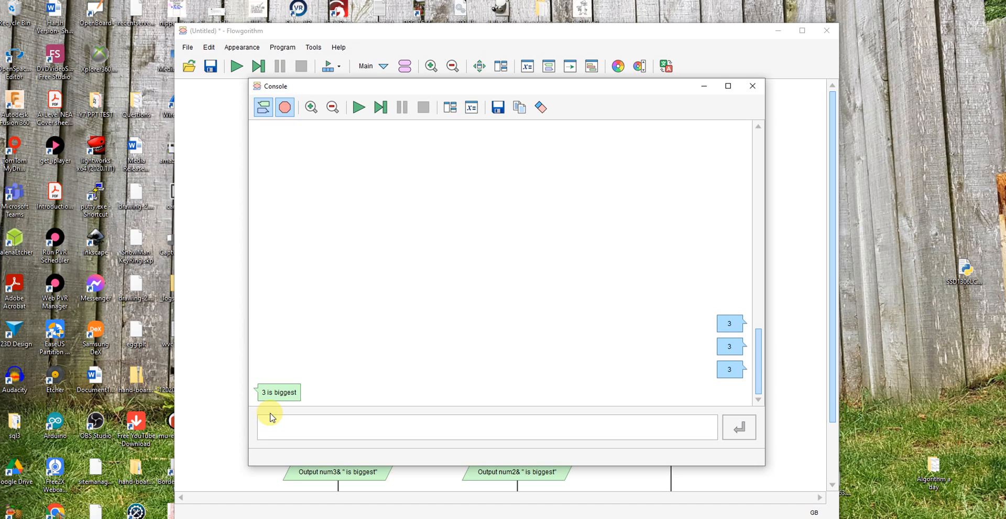
pyautogui.click(753, 85)
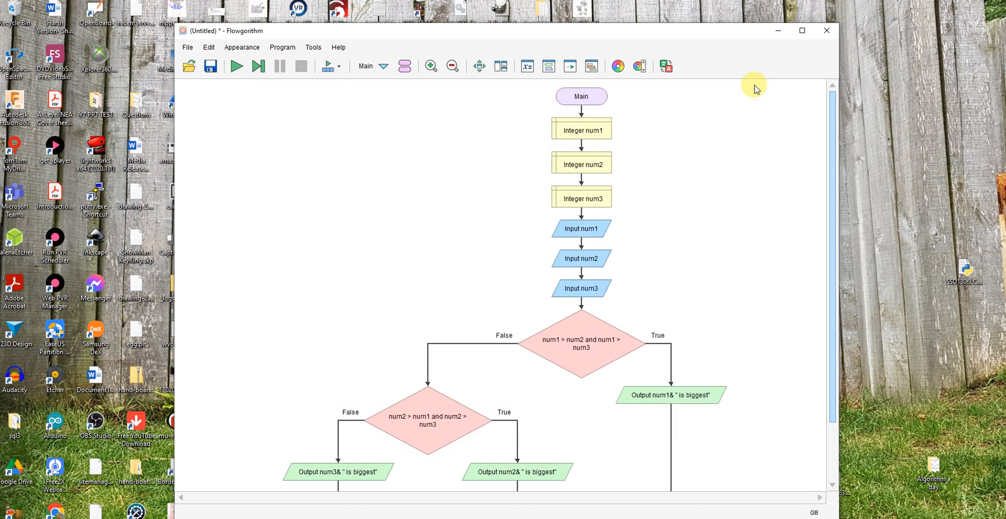